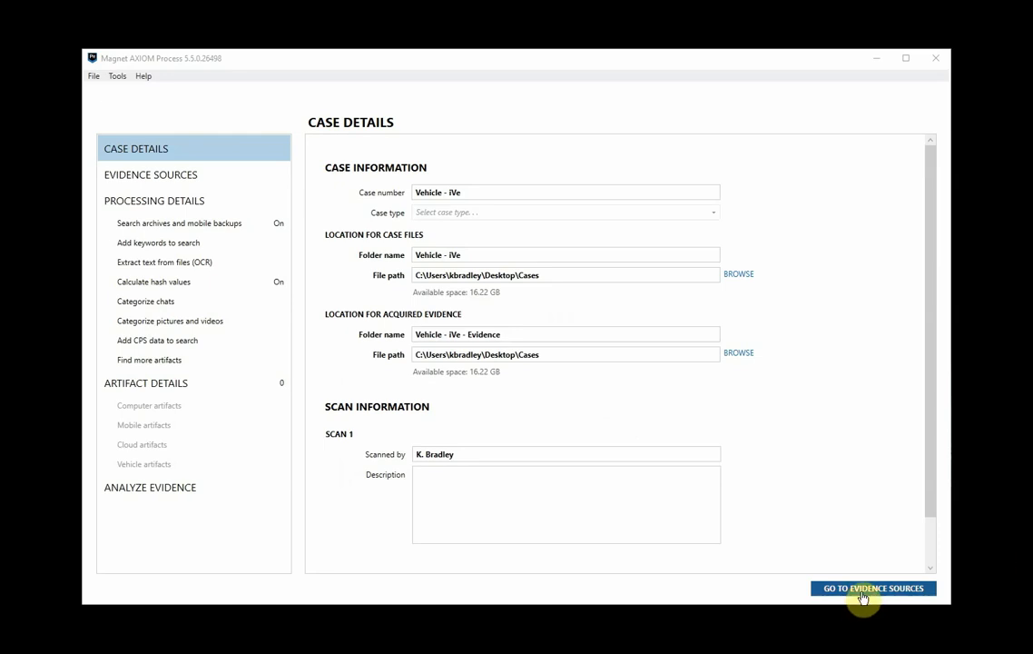
# Proceed to evidence sources and pick the Files & Folders evidence tile.
pyautogui.click(874, 588)
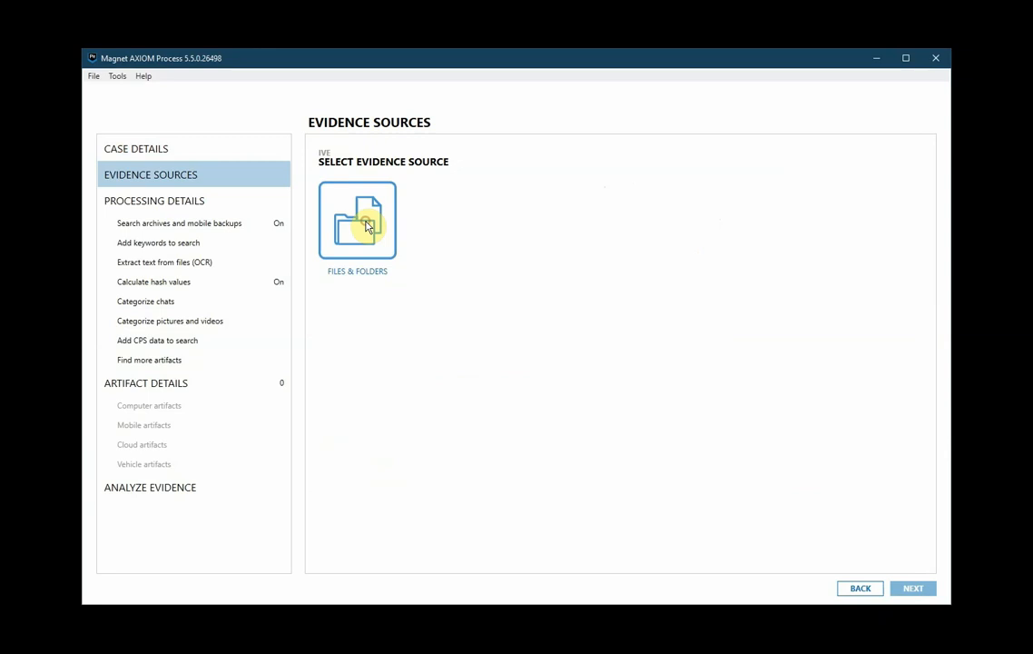
pyautogui.click(356, 220)
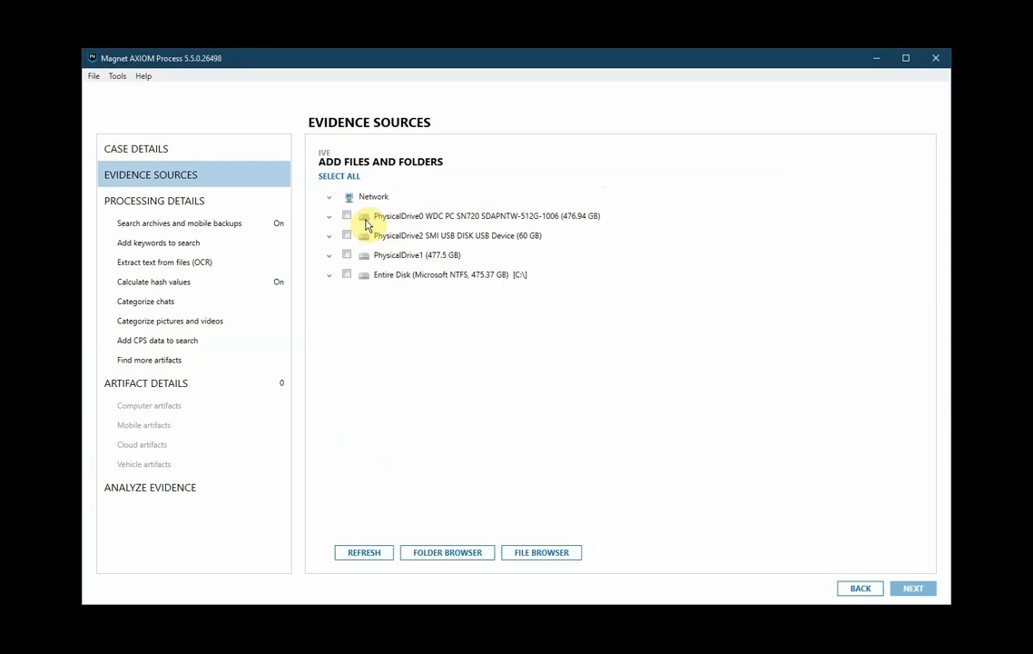
pyautogui.moveTo(544, 559)
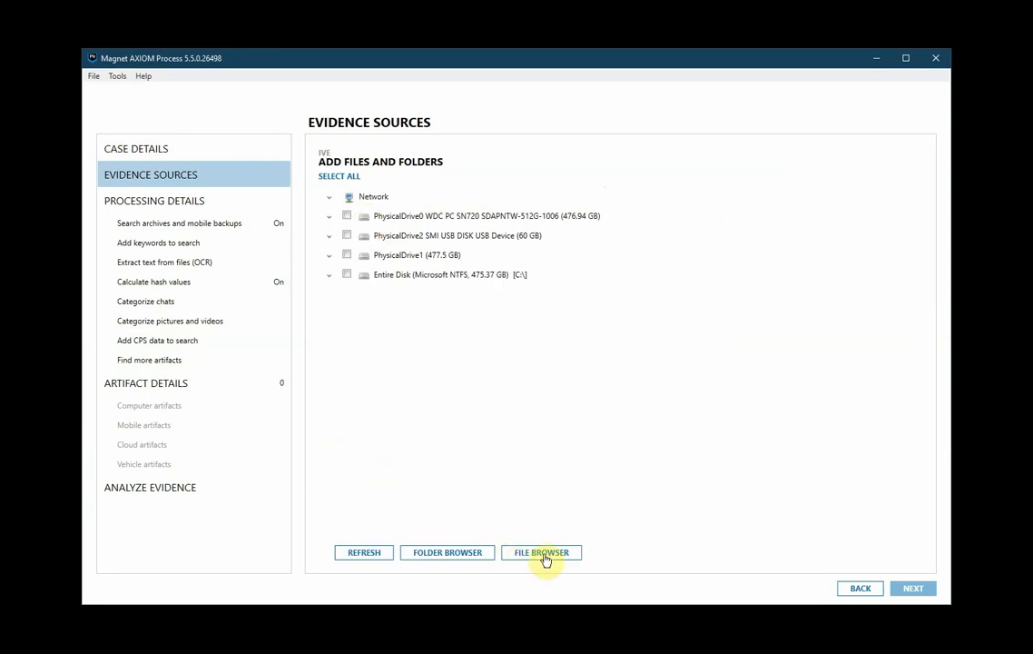
# Load Sample_Case__2018_Ford_Raptor__Magnet.ivo from the Vehicle folder as an evidence source.
pyautogui.click(541, 552)
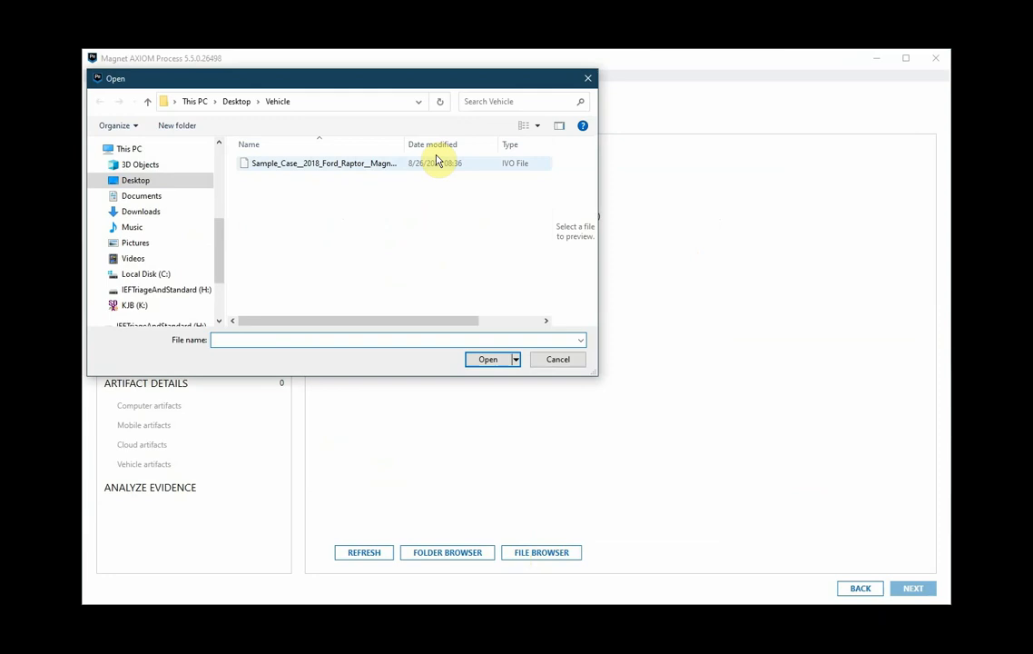
pyautogui.click(324, 163)
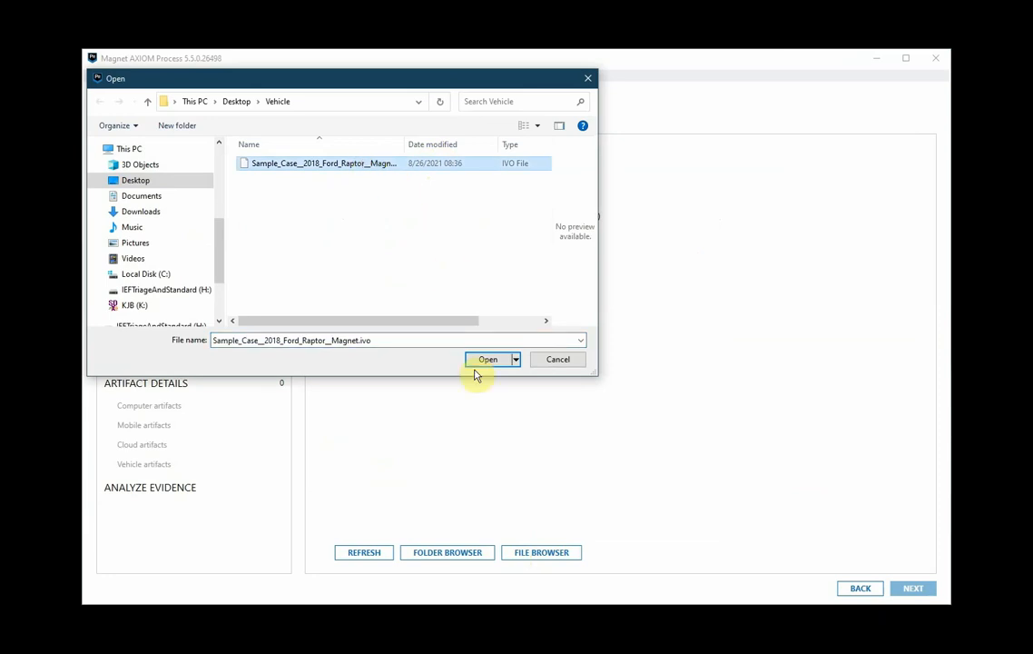
pyautogui.click(487, 358)
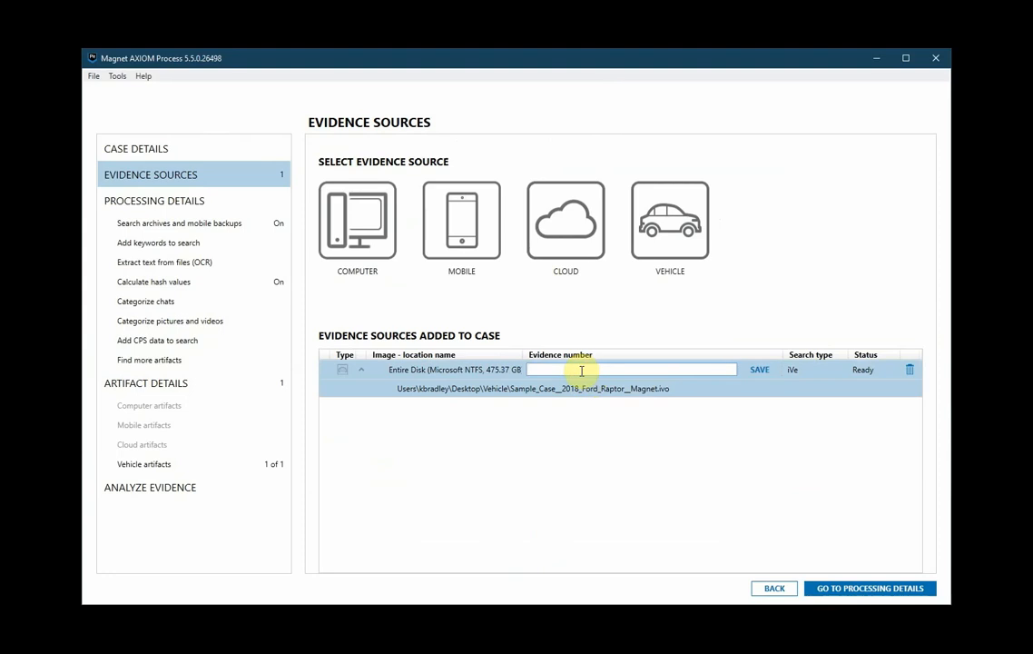
# Save evidence number 'vehicle' for the iVe source and advance to processing details.
pyautogui.write('vehicl')
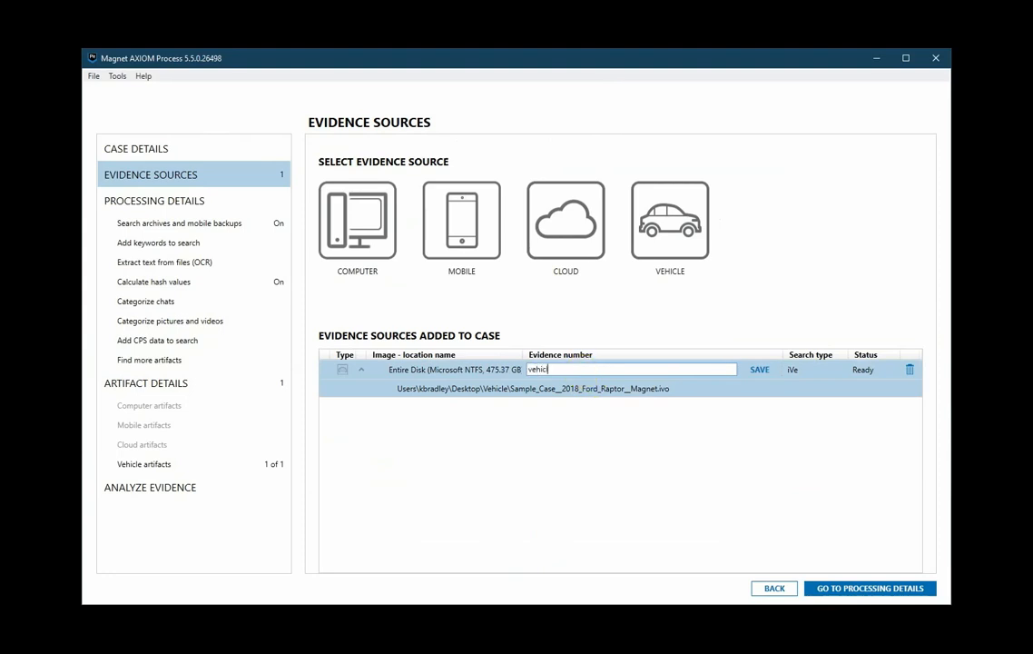
pyautogui.click(759, 370)
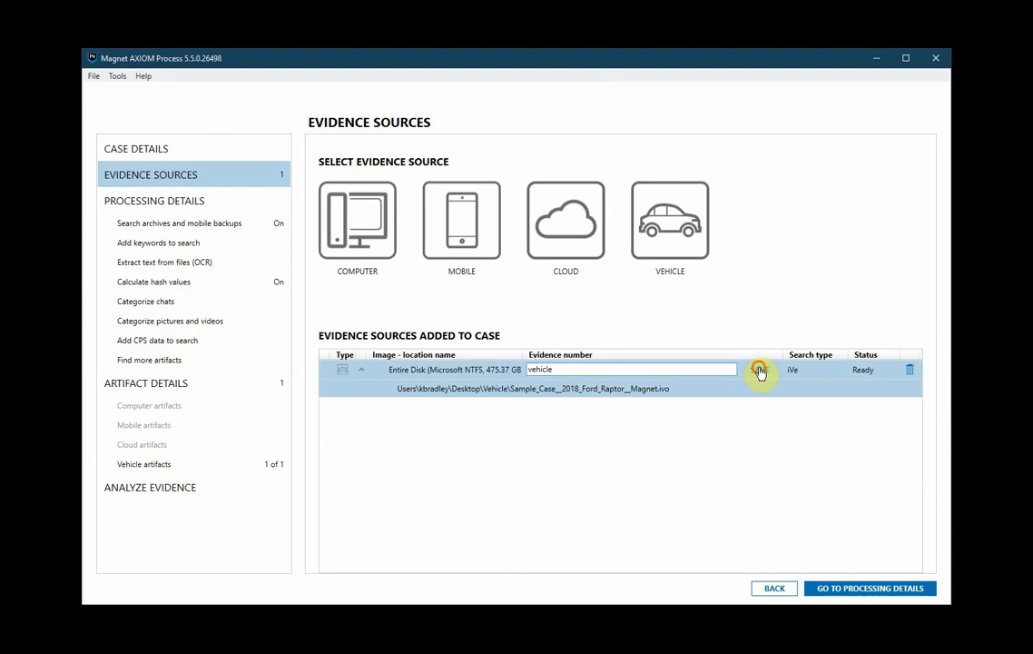
pyautogui.click(868, 589)
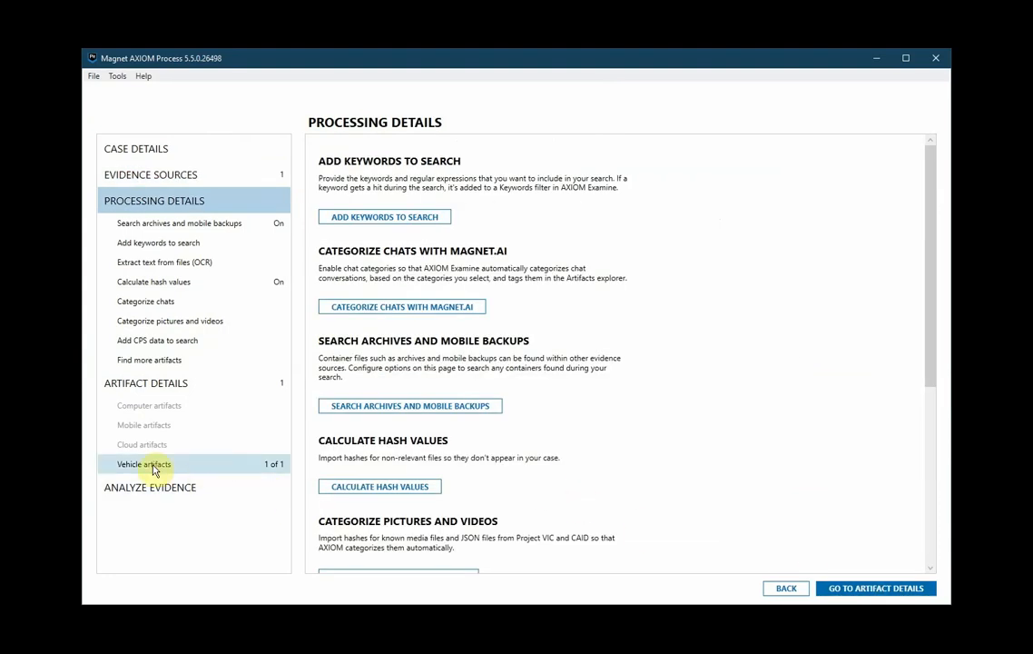
# Confirm iVe and Location & Travel vehicle artifacts are checked, then start analyzing evidence.
pyautogui.click(143, 464)
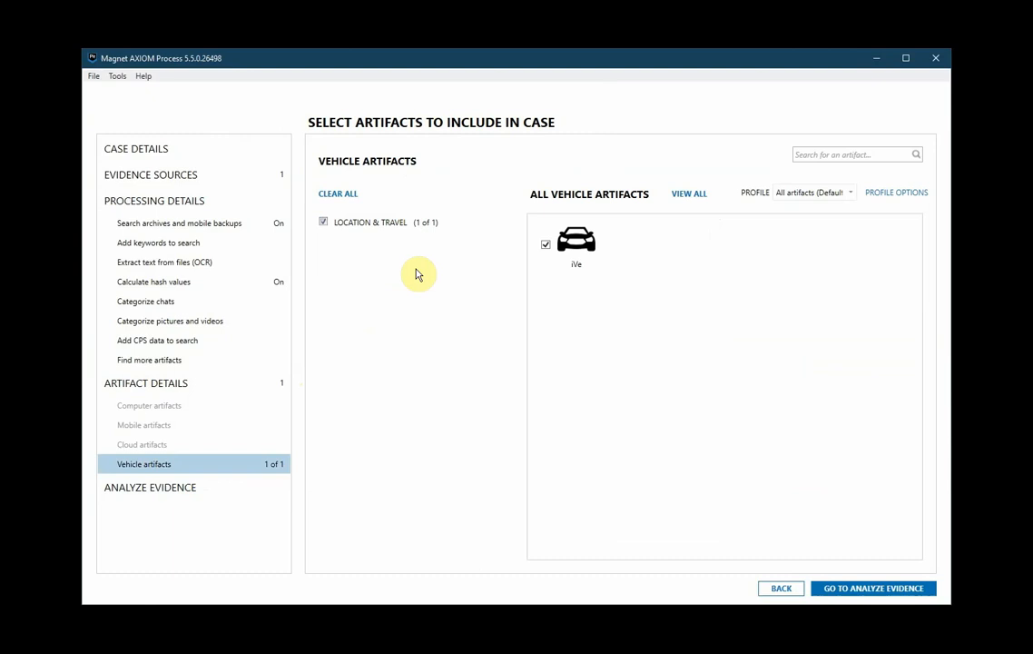
pyautogui.moveTo(357, 236)
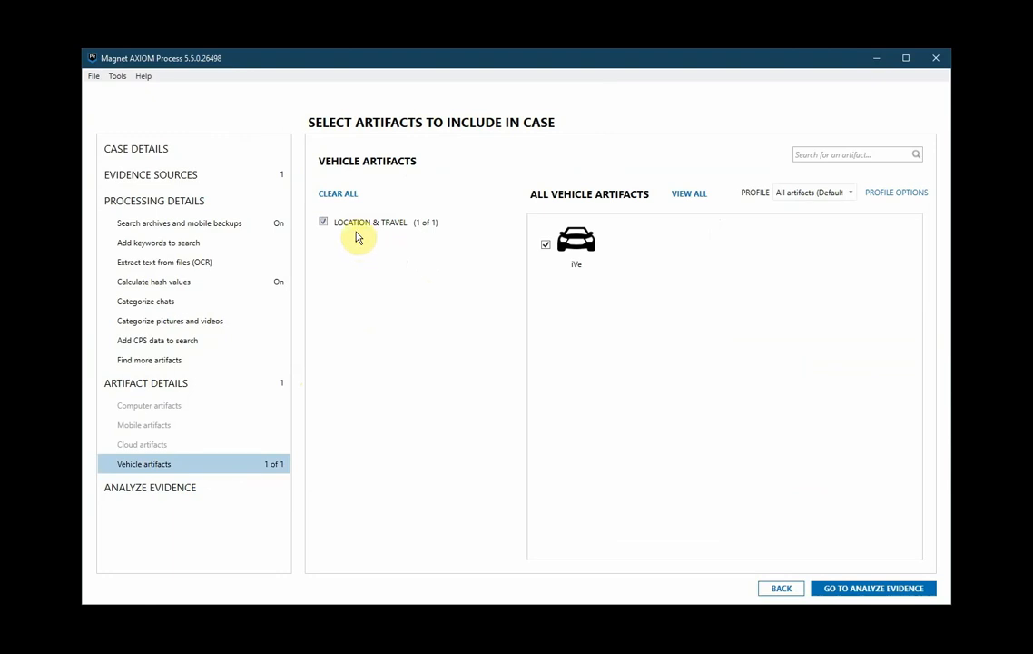
pyautogui.moveTo(404, 262)
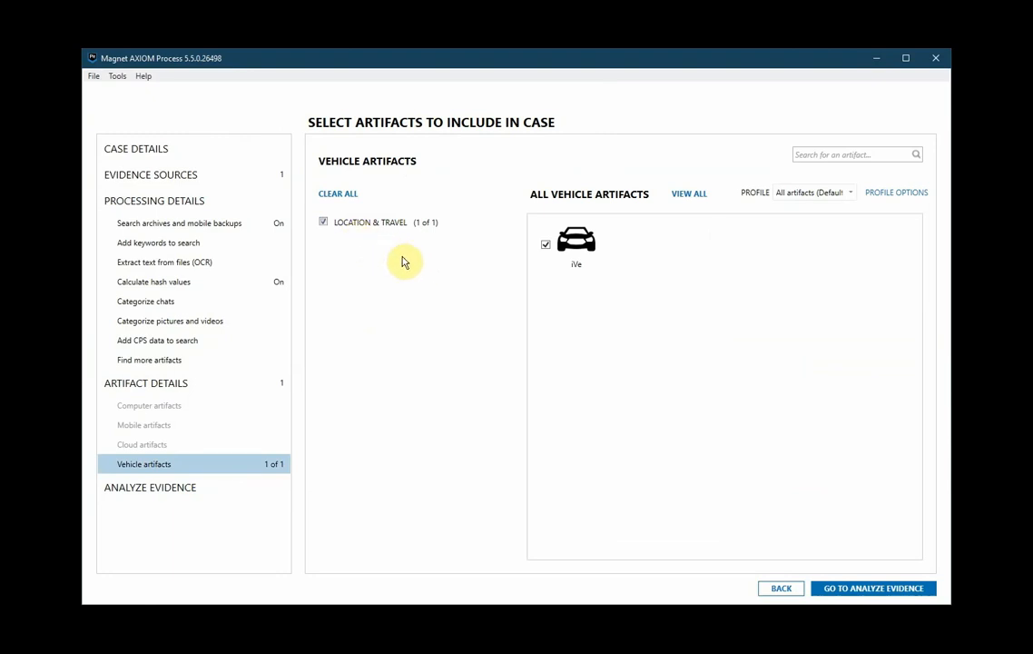
pyautogui.moveTo(874, 588)
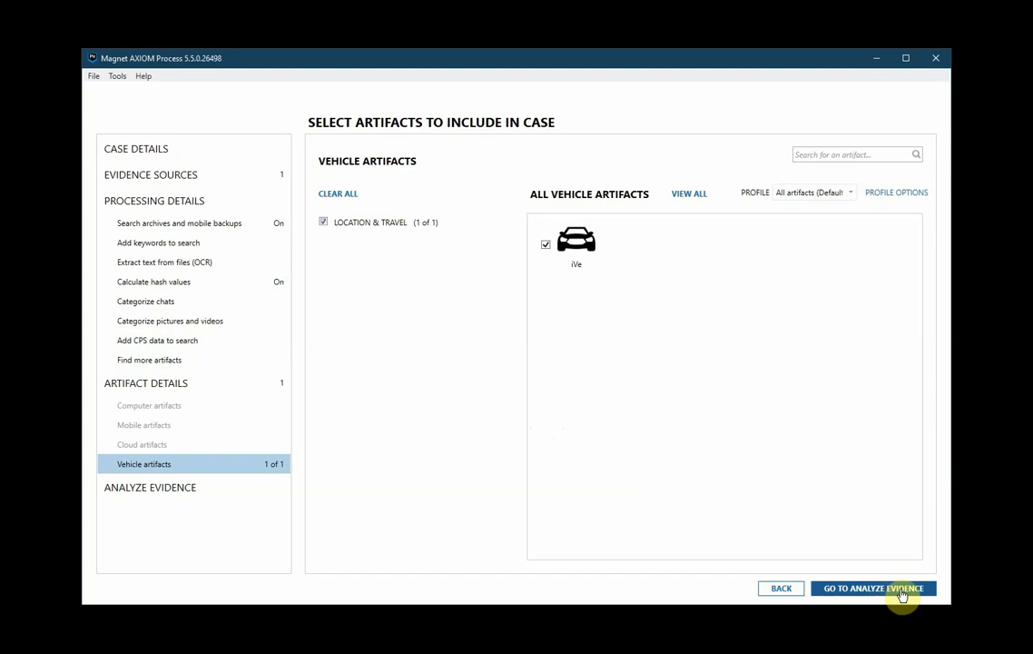
pyautogui.moveTo(905, 597)
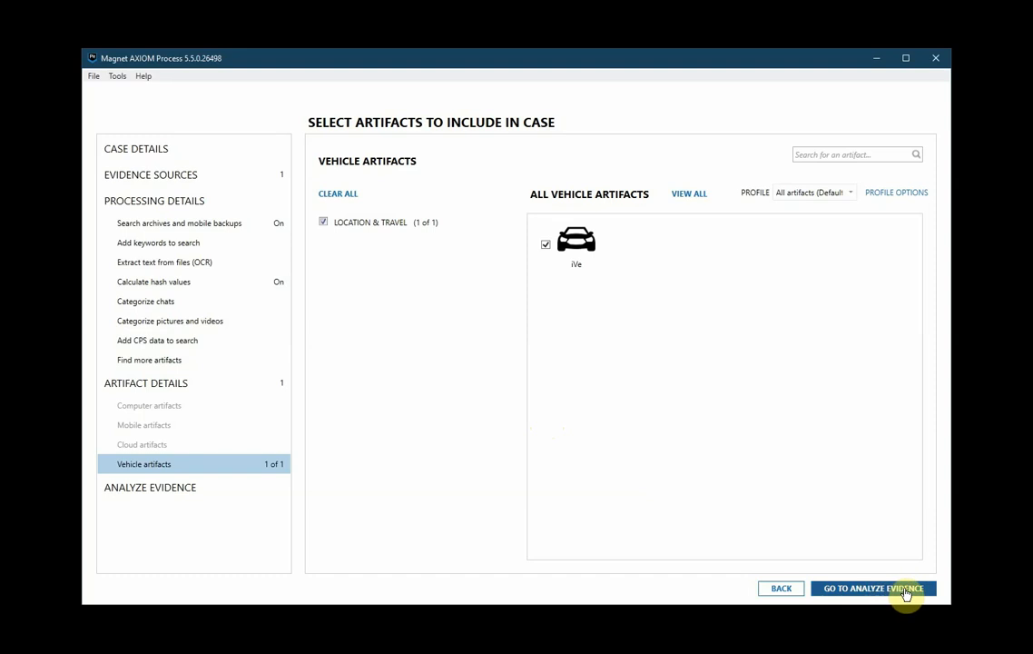
pyautogui.click(872, 588)
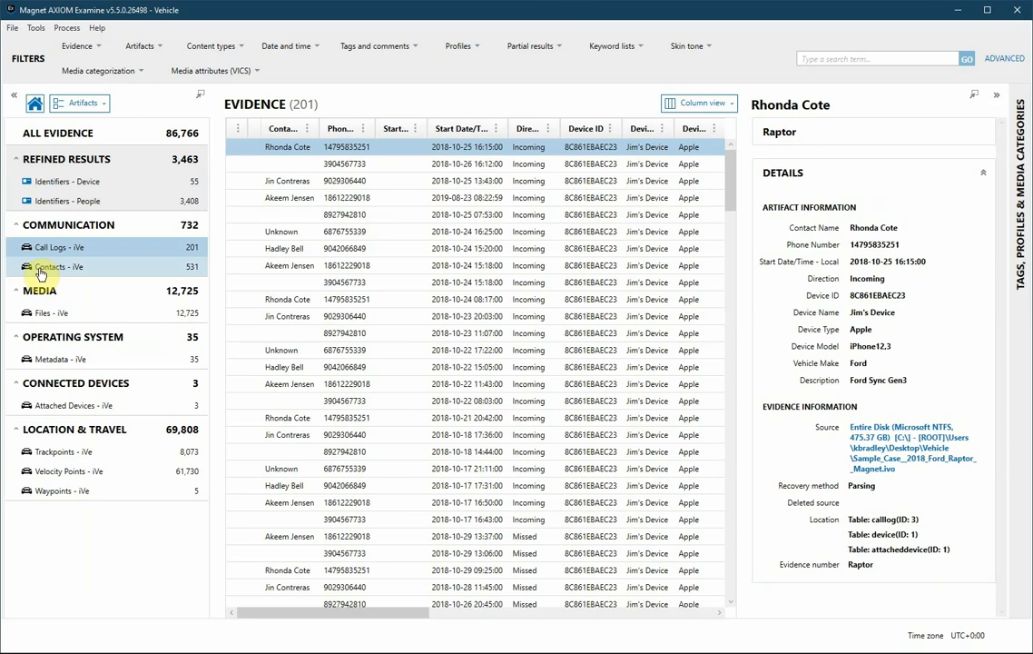
pyautogui.click(55, 266)
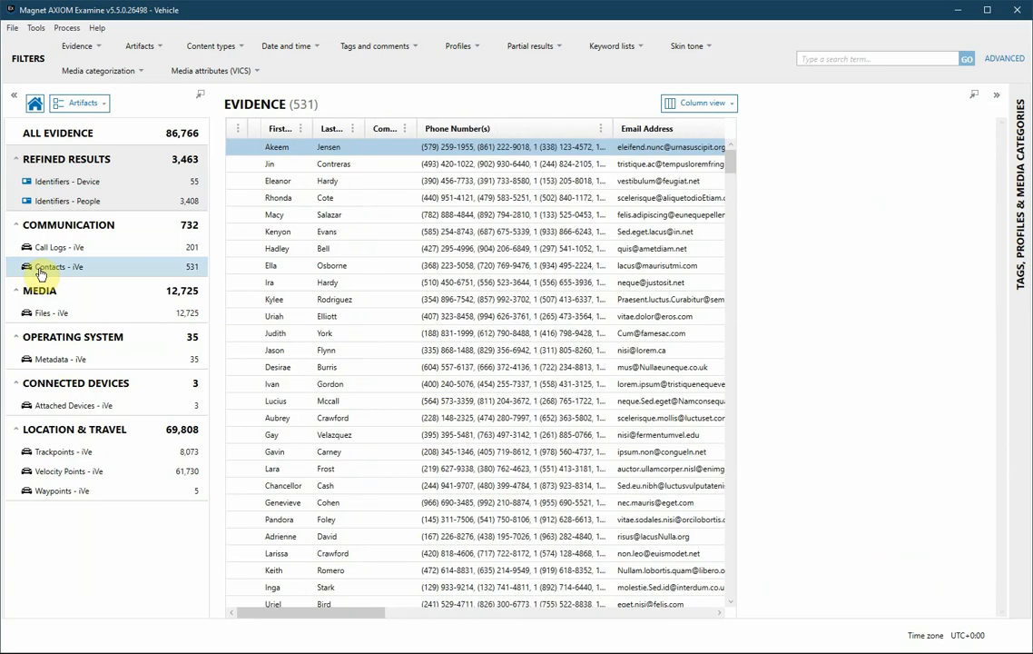
pyautogui.click(277, 146)
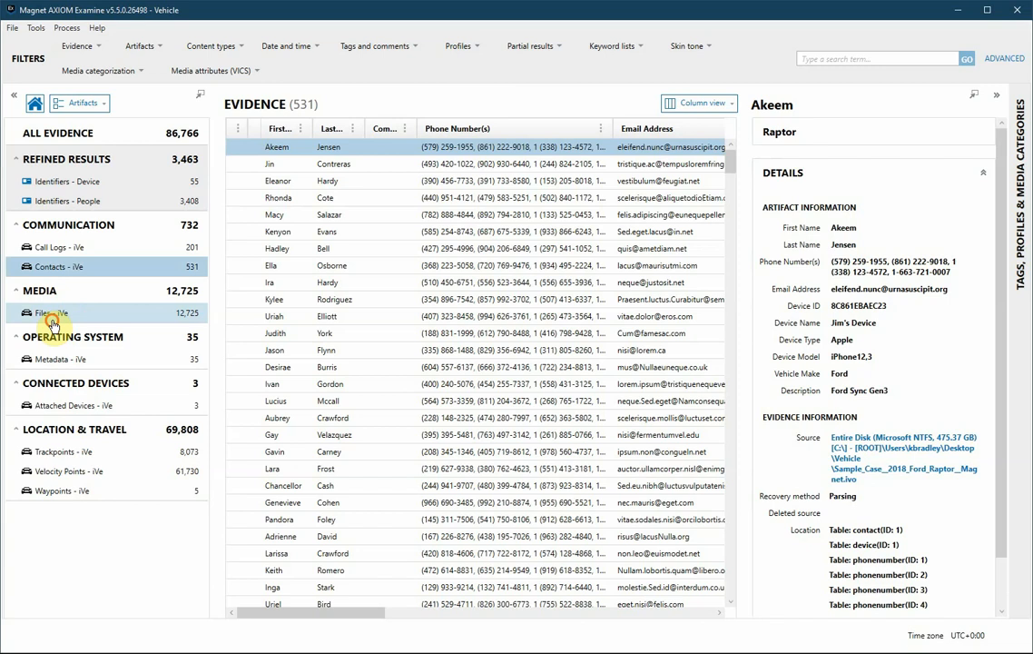
pyautogui.moveTo(52, 325)
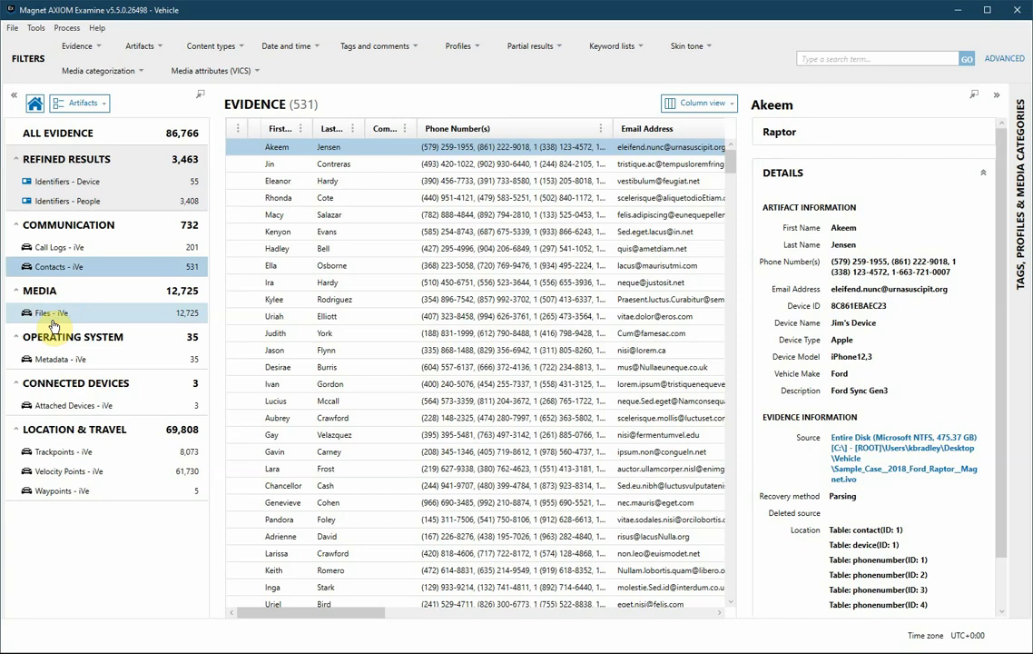
# Browse iVe files and metadata (DBVersion entry), ending on the 3 attached devices.
pyautogui.click(48, 314)
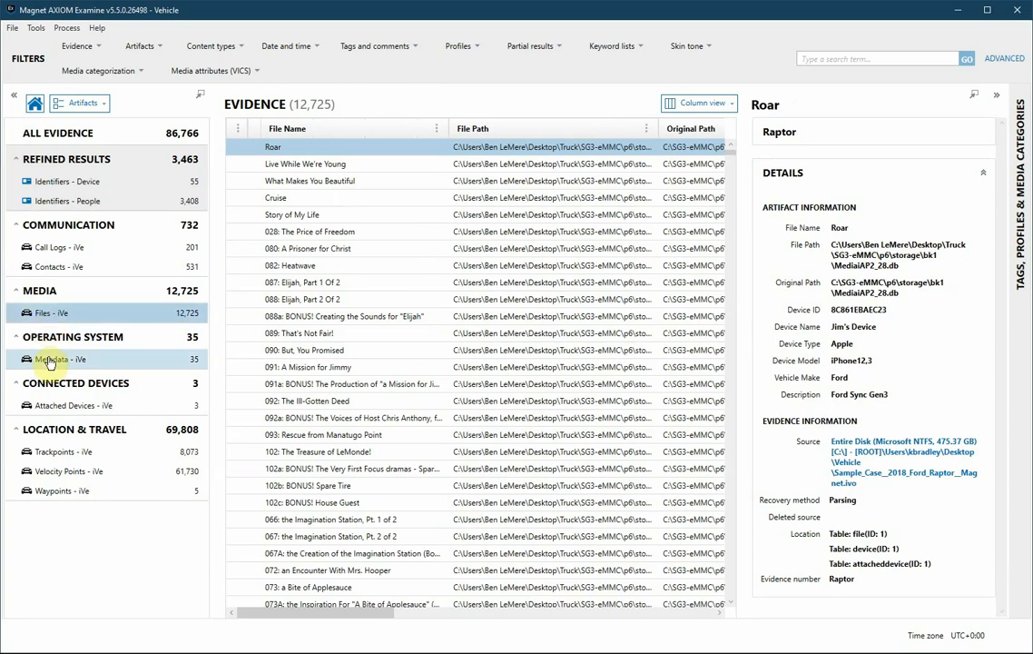
pyautogui.click(52, 359)
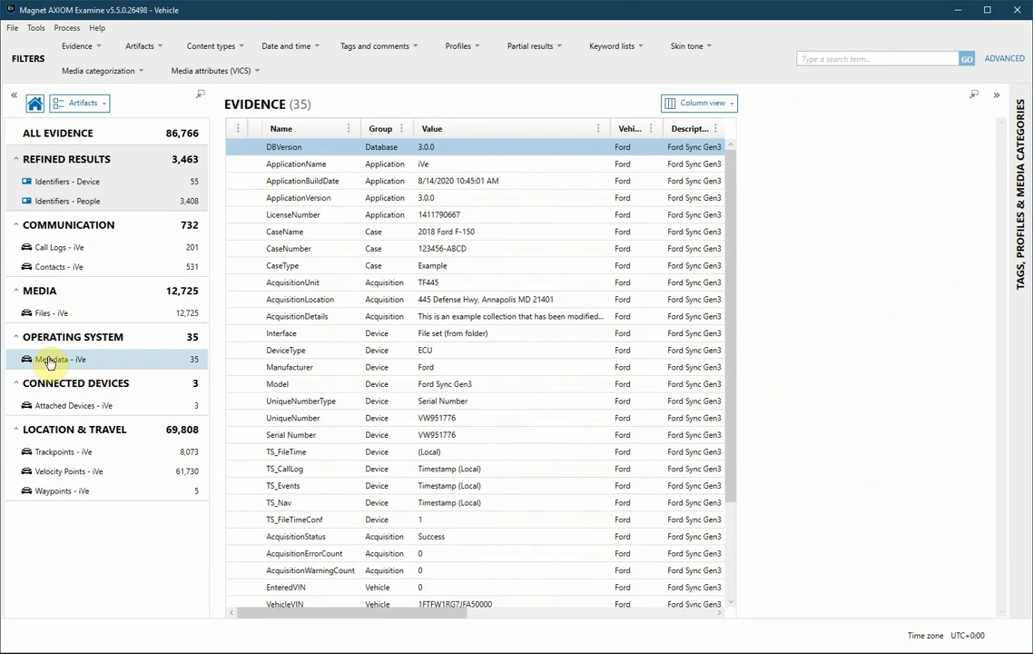
pyautogui.click(283, 146)
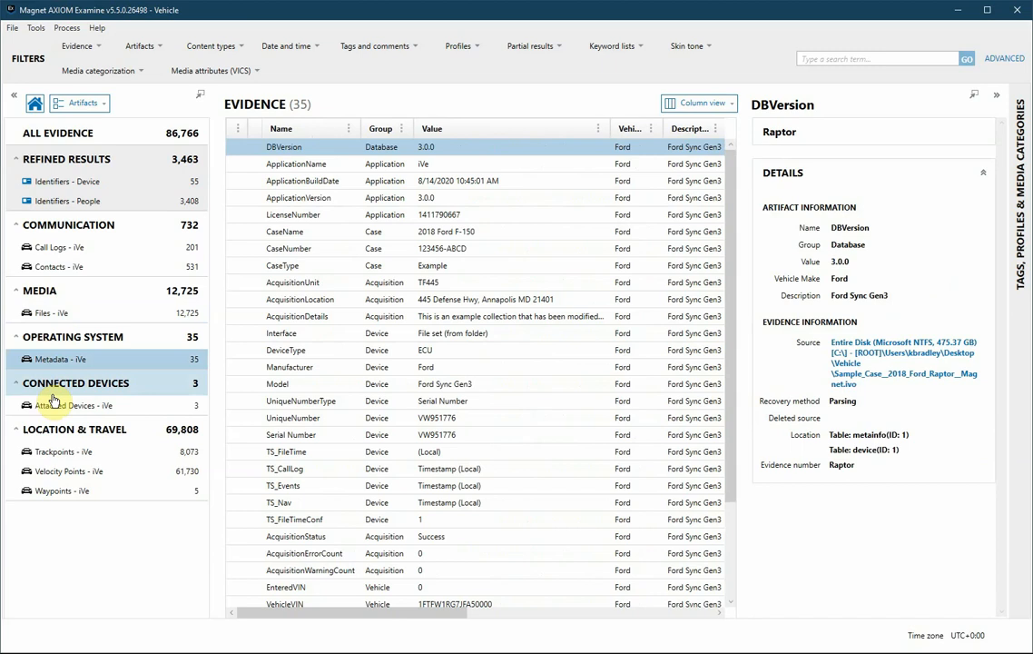
pyautogui.click(67, 405)
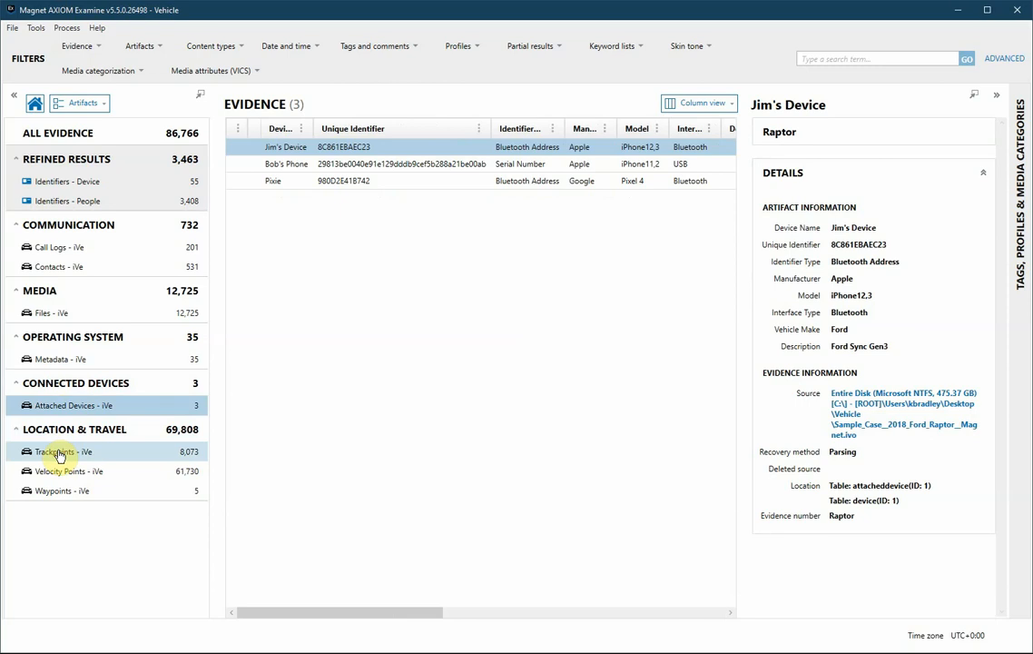
# View trackpoints, velocity points and five waypoints, then return to 8,073 trackpoints.
pyautogui.click(59, 452)
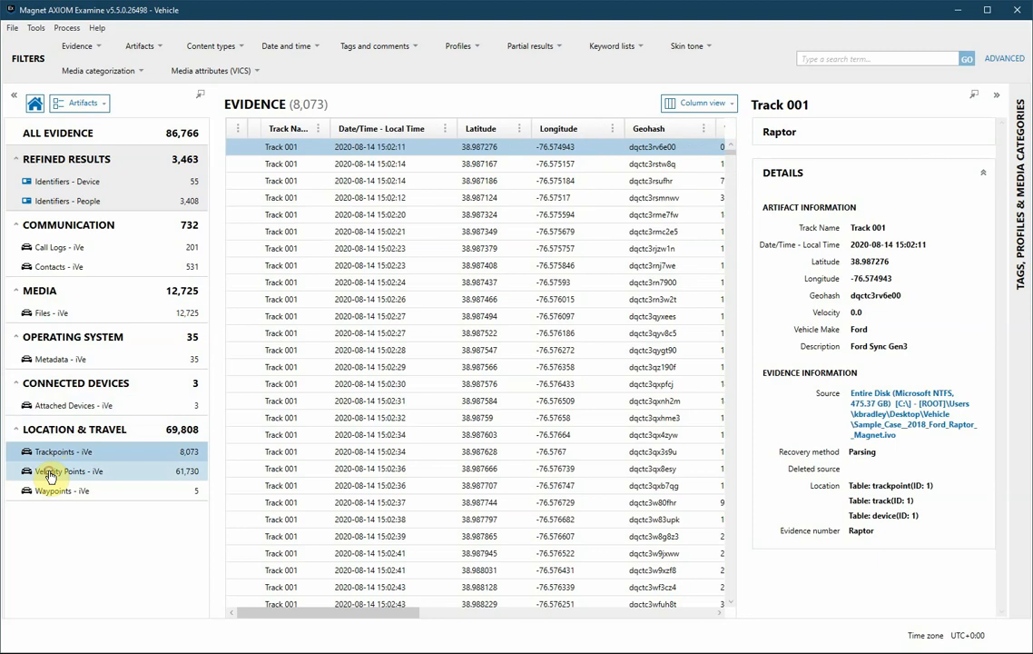
pyautogui.click(65, 472)
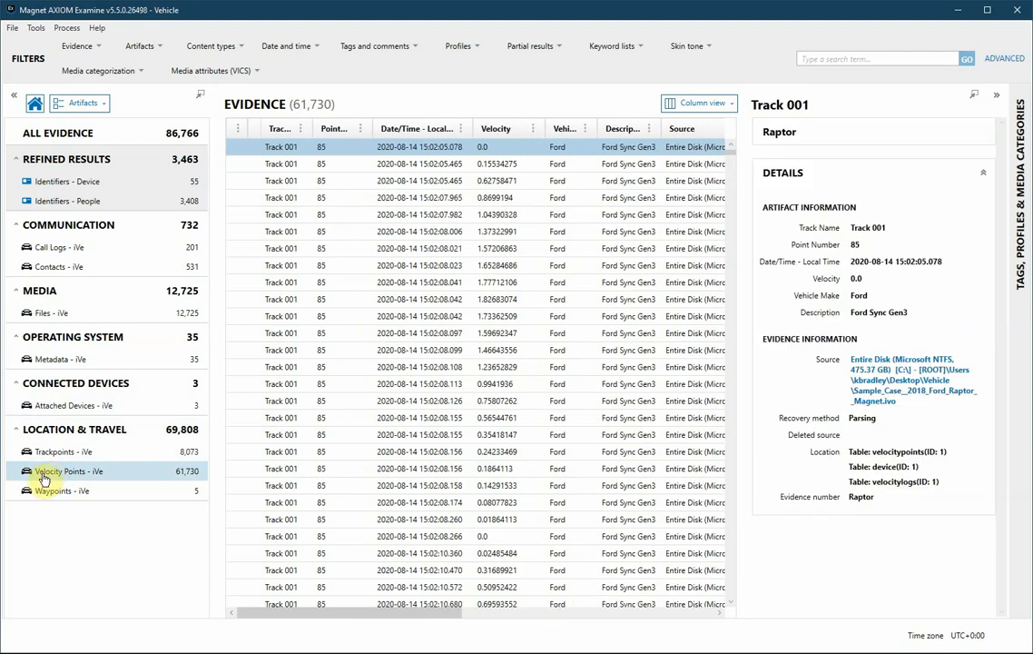
pyautogui.click(56, 491)
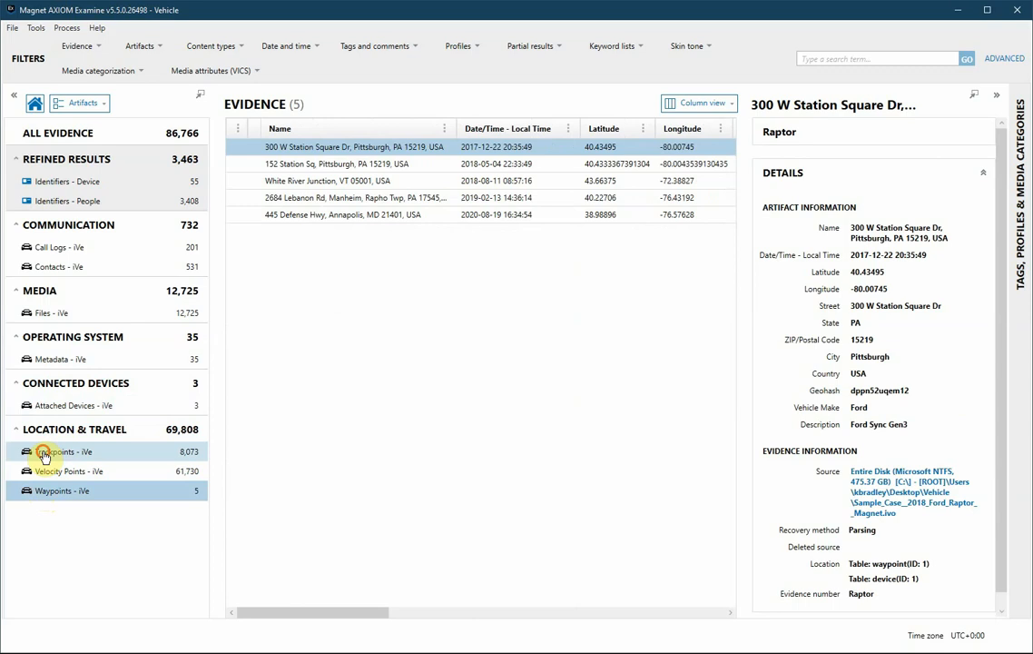
pyautogui.click(56, 451)
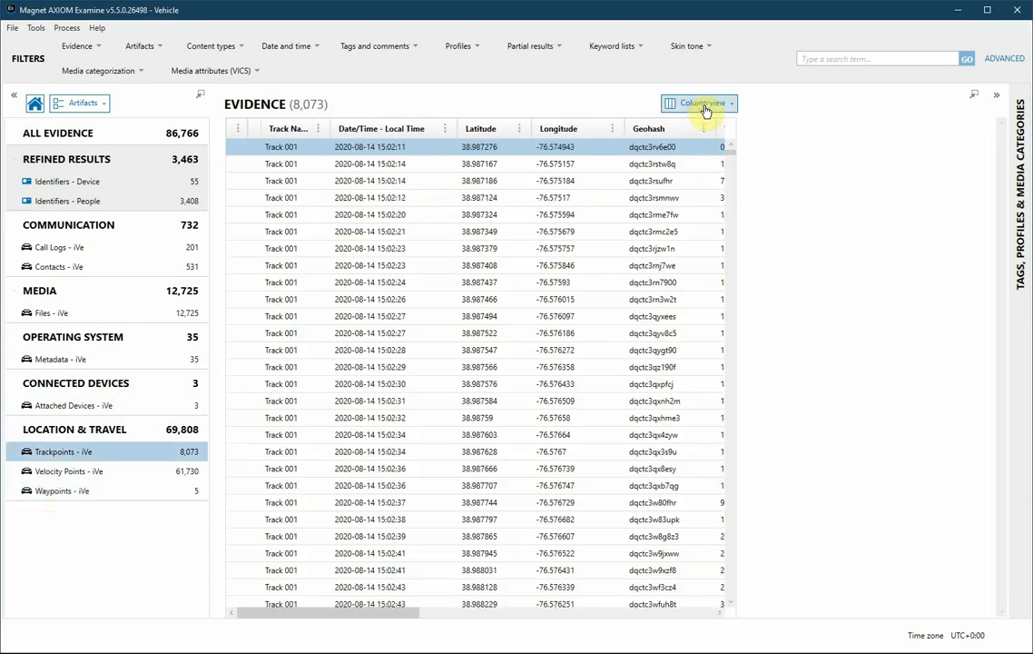